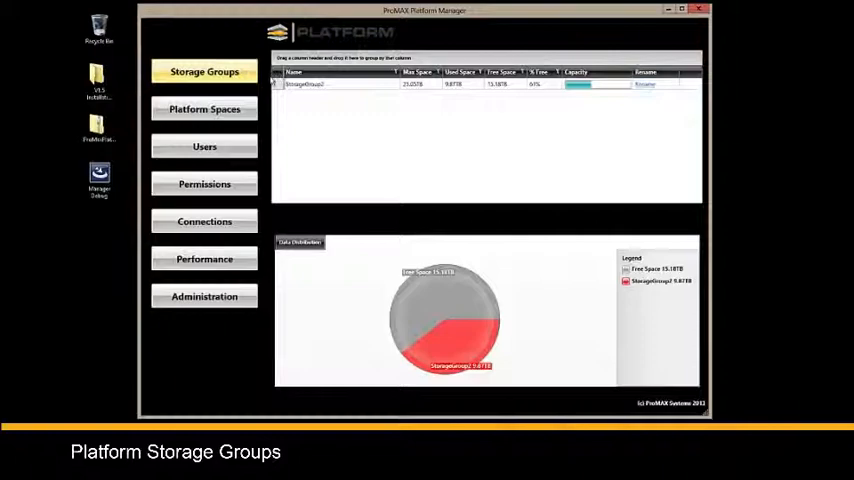
Select StorageGroup2 (25.05TB total, 9.87TB used) and list its platform spaces.
left_click(370, 84)
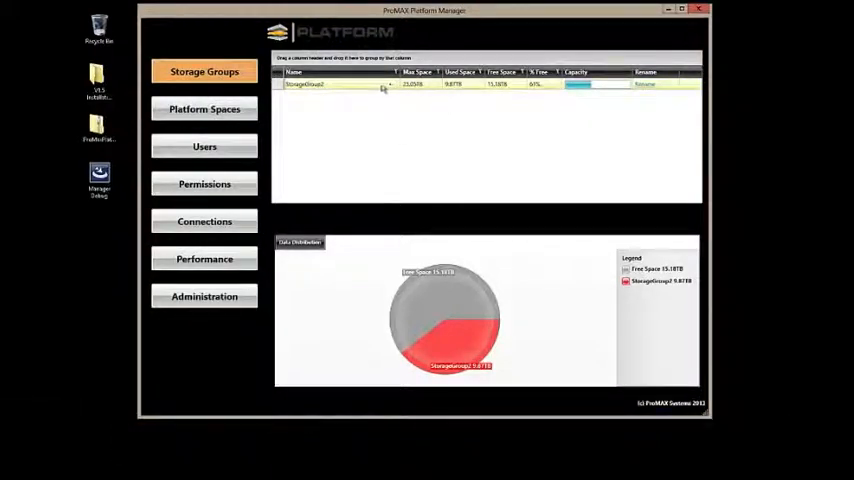
left_click(680, 10)
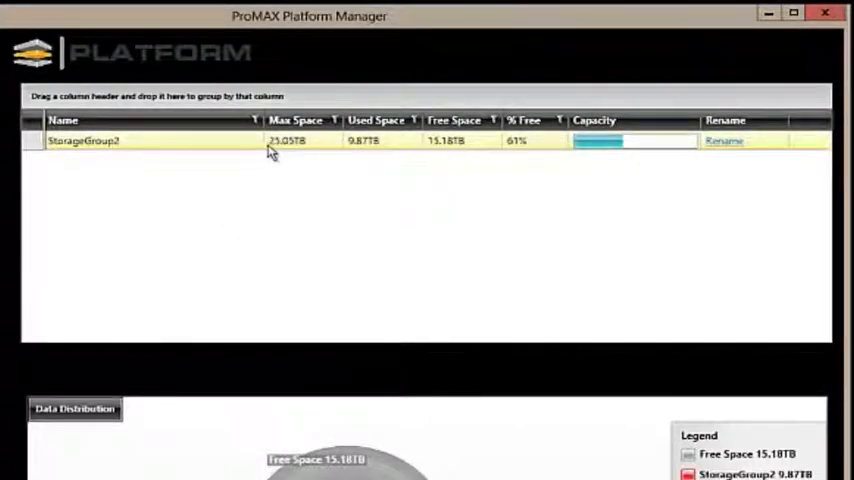
mouse_move(312, 148)
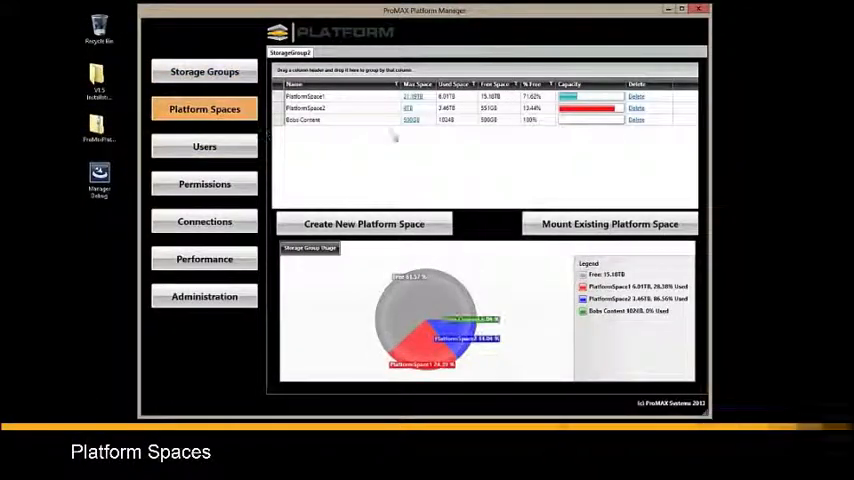
left_click(390, 108)
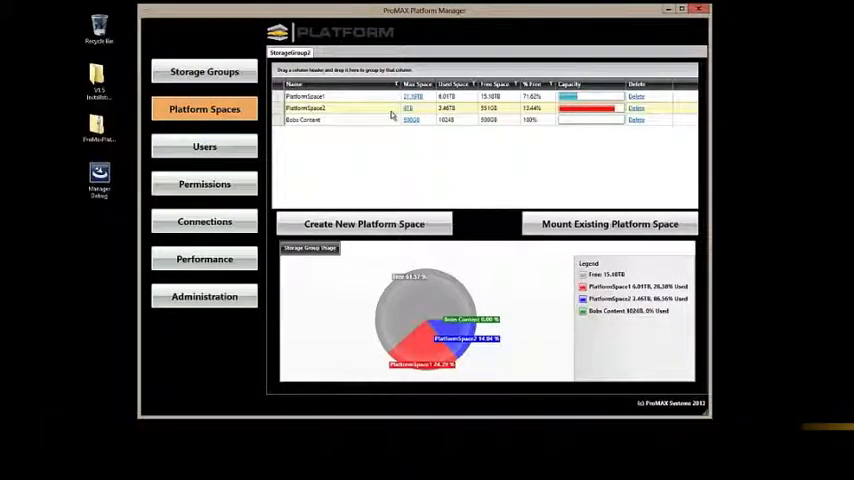
left_click(390, 120)
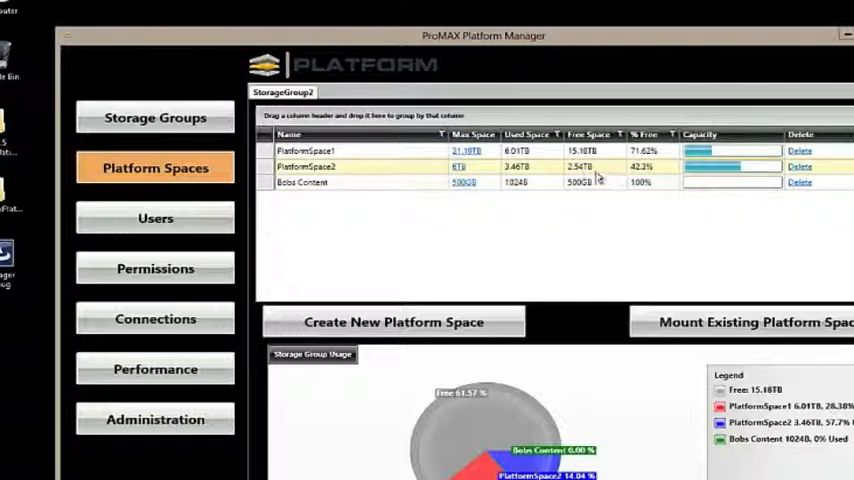
Set PlatformSpace2's maximum size to 4096 GB and confirm.
left_click(460, 166)
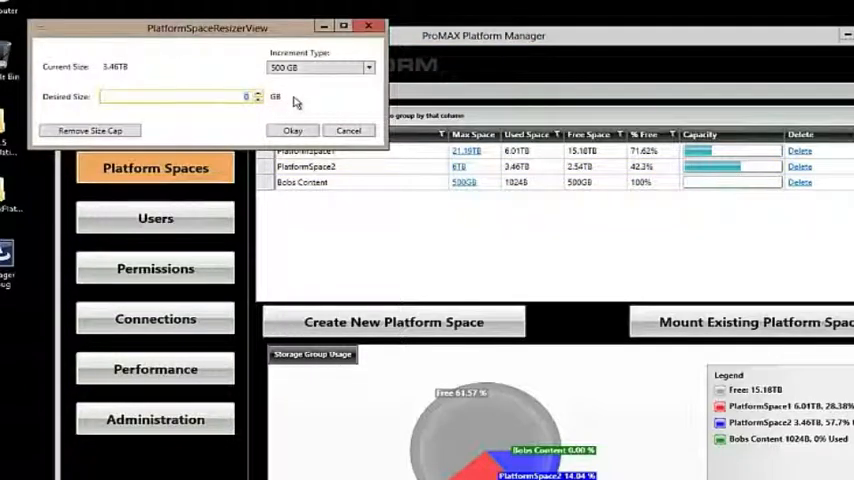
type("4096")
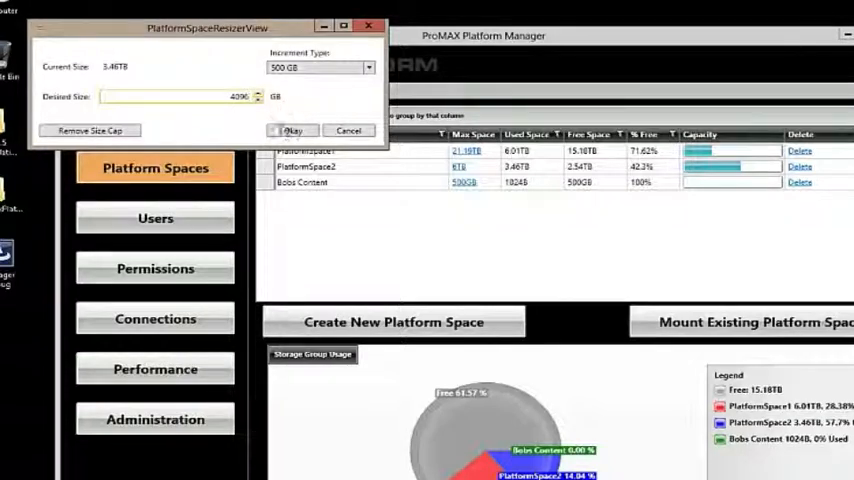
left_click(348, 130)
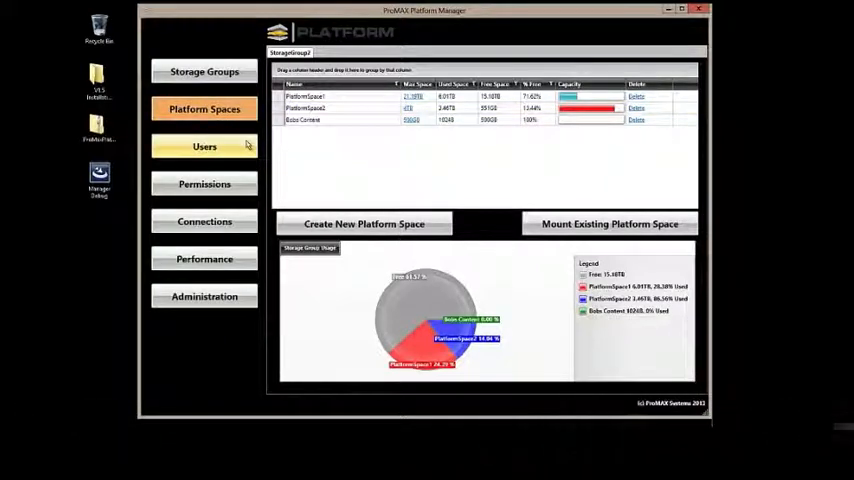
Add a new user Ben with display name and password, then view user permissions.
left_click(204, 146)
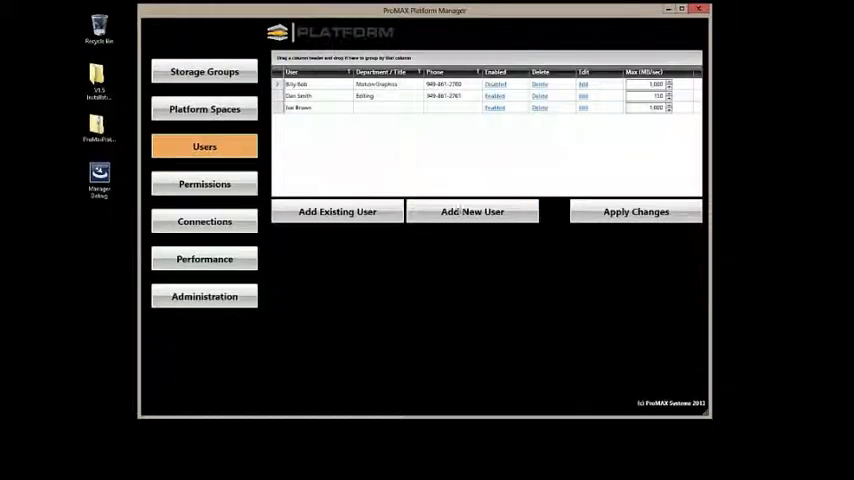
left_click(472, 212)
type("Ben")
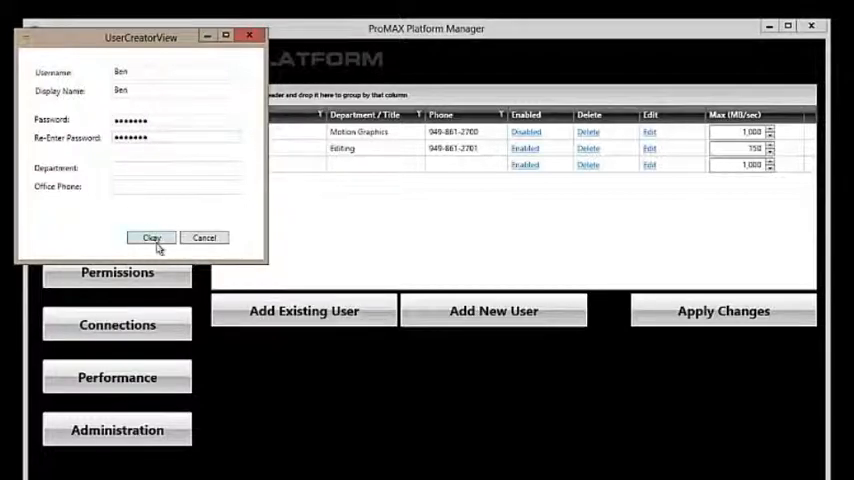
left_click(152, 236)
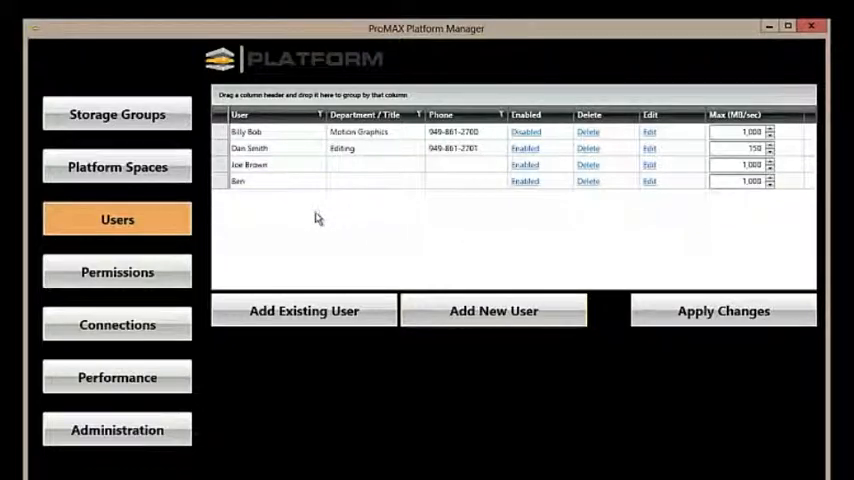
left_click(118, 272)
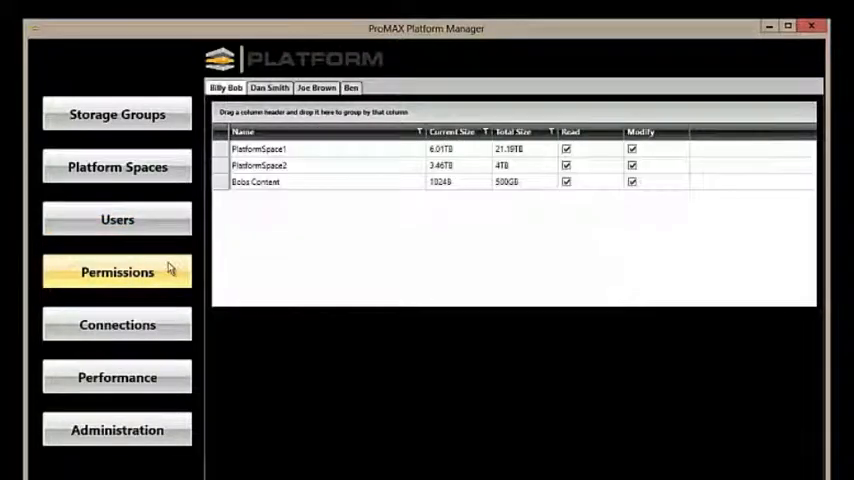
left_click(350, 88)
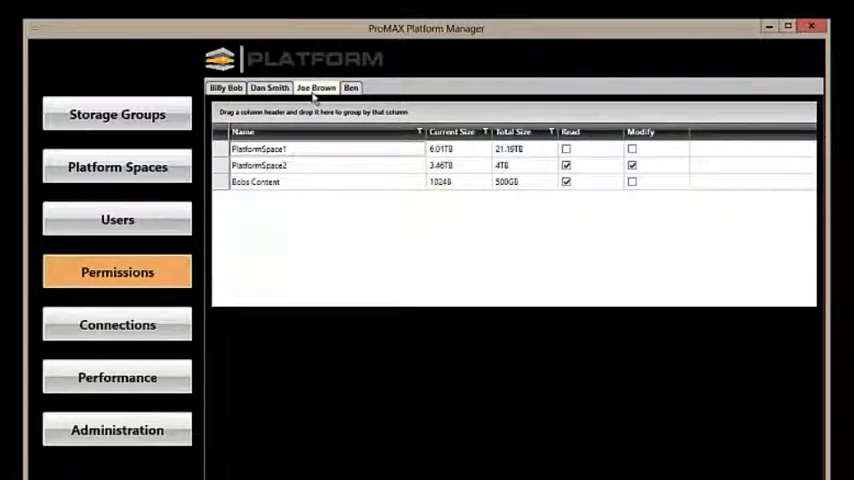
left_click(566, 148)
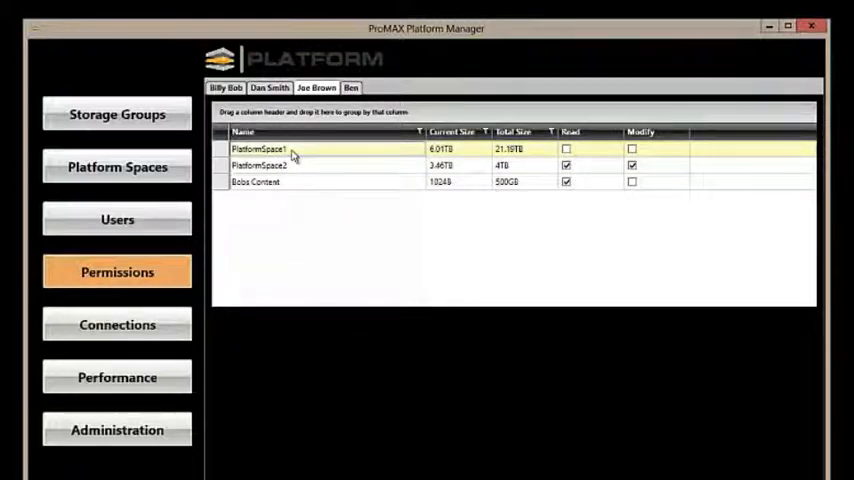
left_click(284, 164)
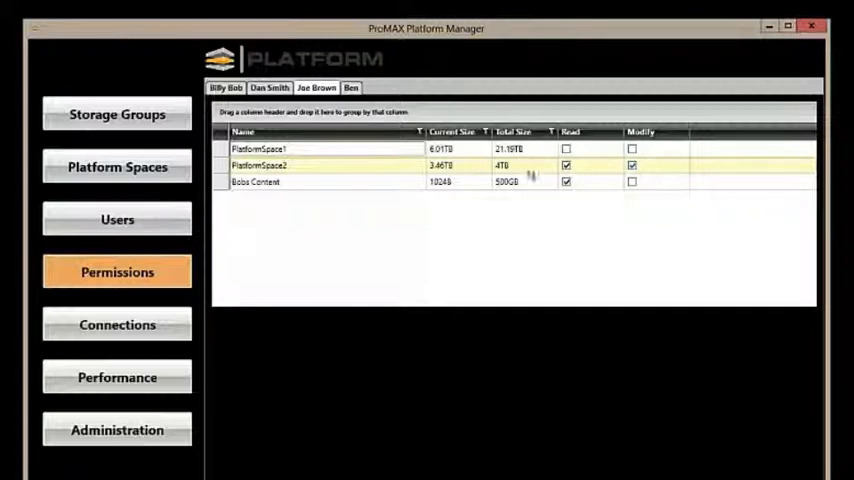
left_click(256, 182)
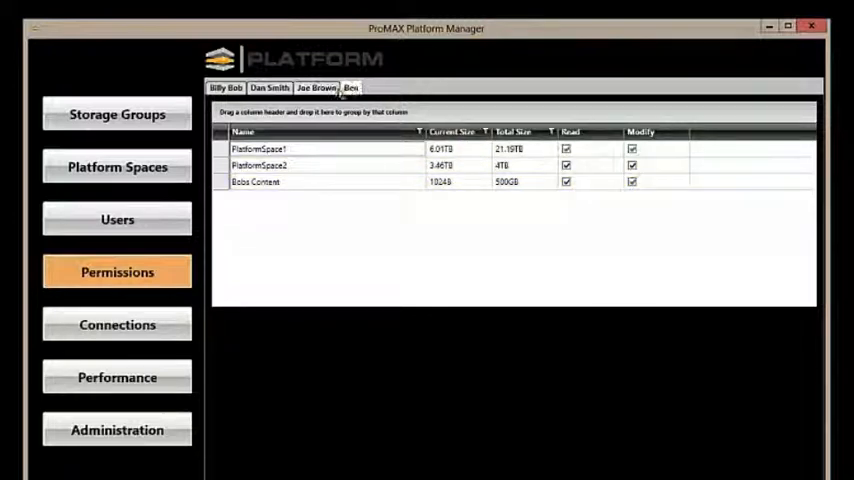
left_click(316, 88)
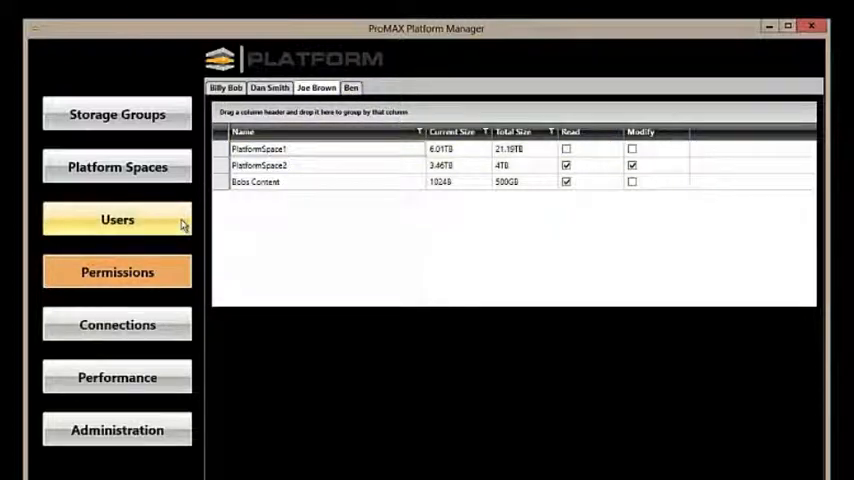
In the users list, edit Ben's Max (MB/sec) bandwidth from 1000 to a lower value.
left_click(118, 220)
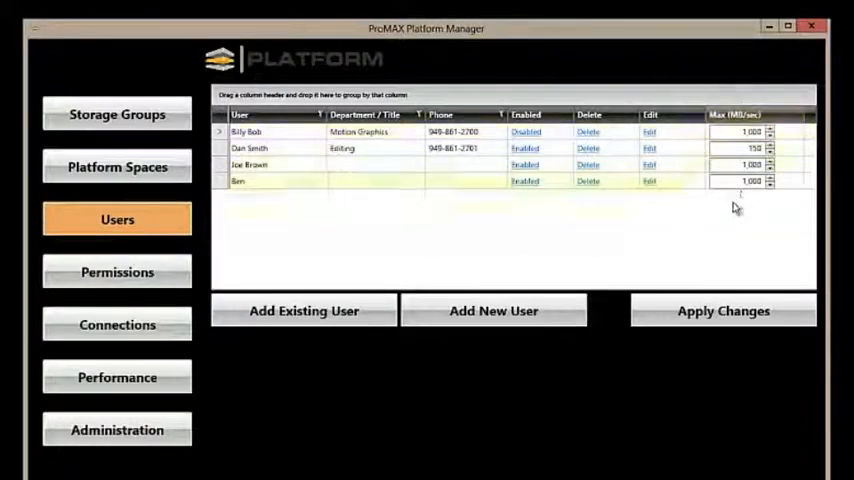
left_click(736, 116)
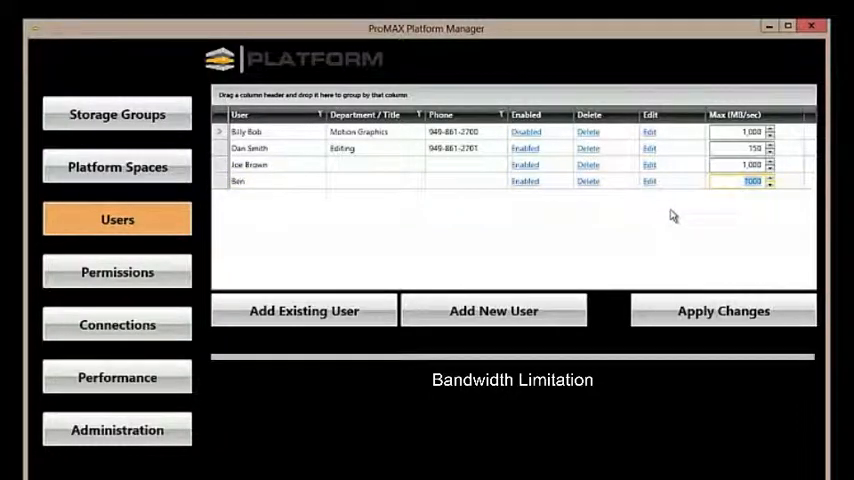
mouse_move(596, 228)
type("150")
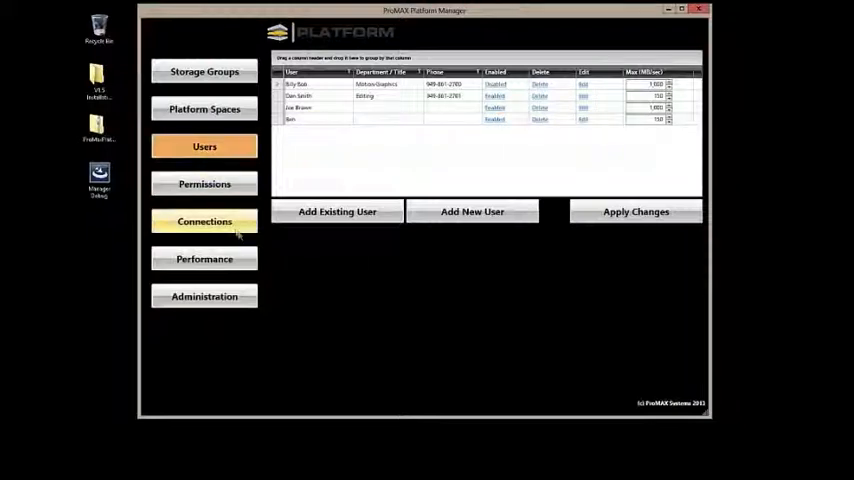
Show the CPU performance monitor with utilization across 24 processors.
left_click(204, 220)
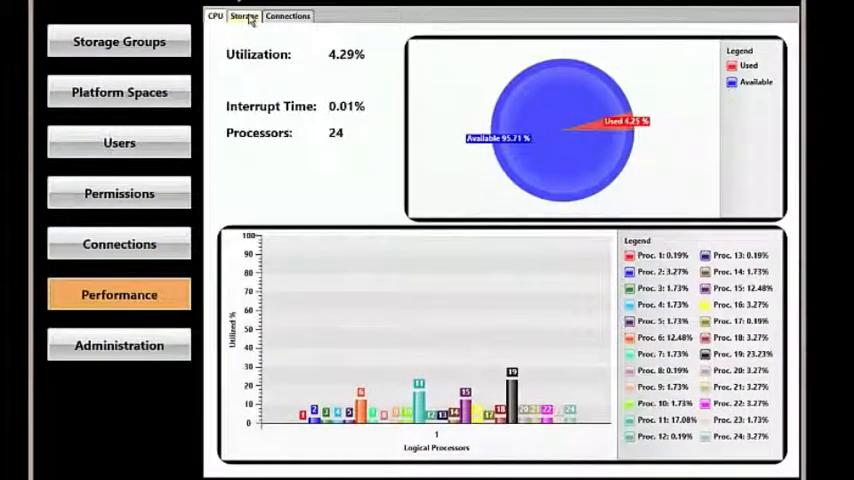
Show the Storage performance monitor with StorageGroup2 throughput near 379 MB/sec.
left_click(288, 16)
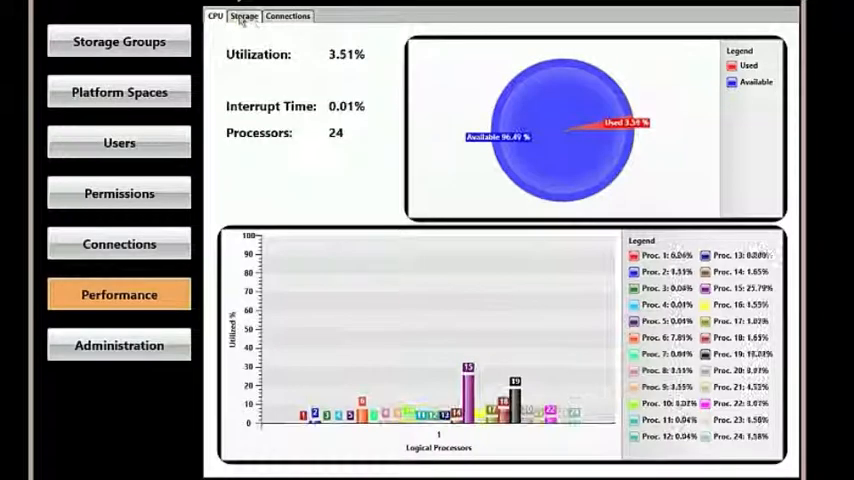
left_click(244, 16)
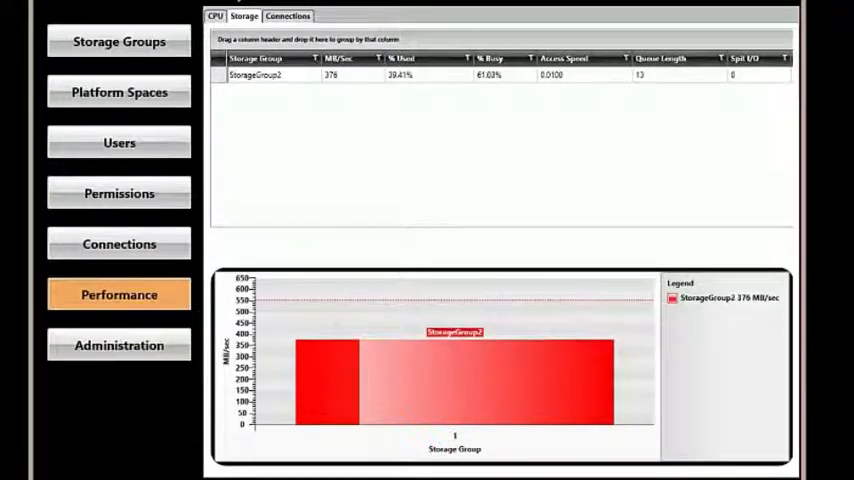
Show the Connections monitor with Billy Bob's Ten Gig NIC near 400 MB/sec.
left_click(288, 16)
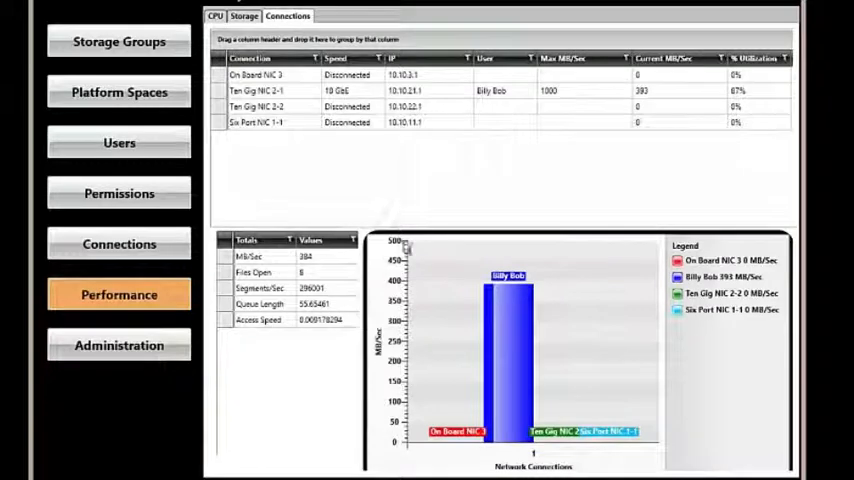
mouse_move(424, 312)
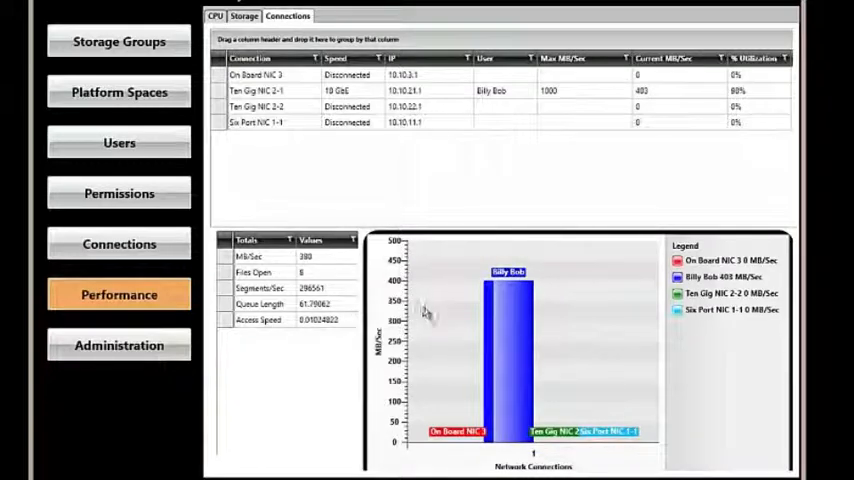